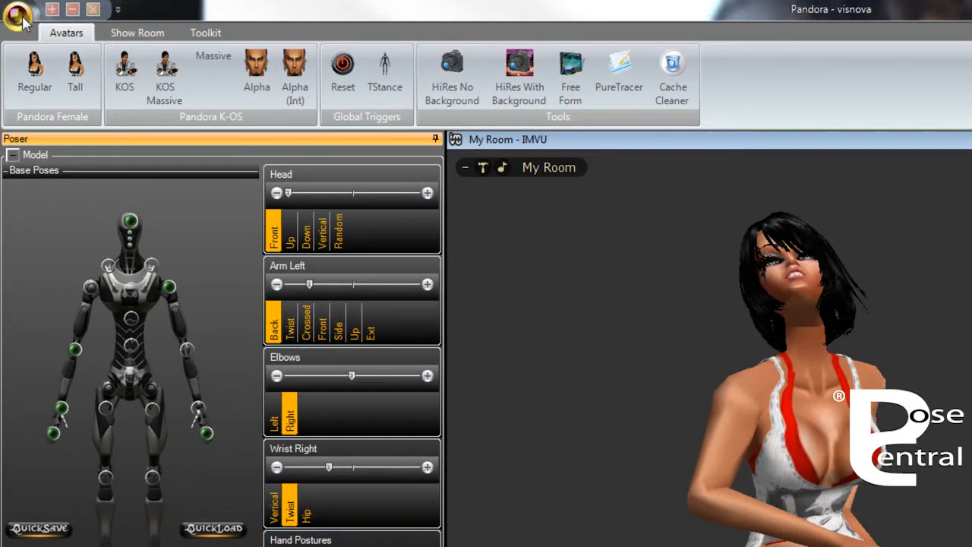
Save the current avatar pose as pose1 in the Documents\POSES folder via Save Pose File.
{"action": "left_click", "coordinate": [18, 15]}
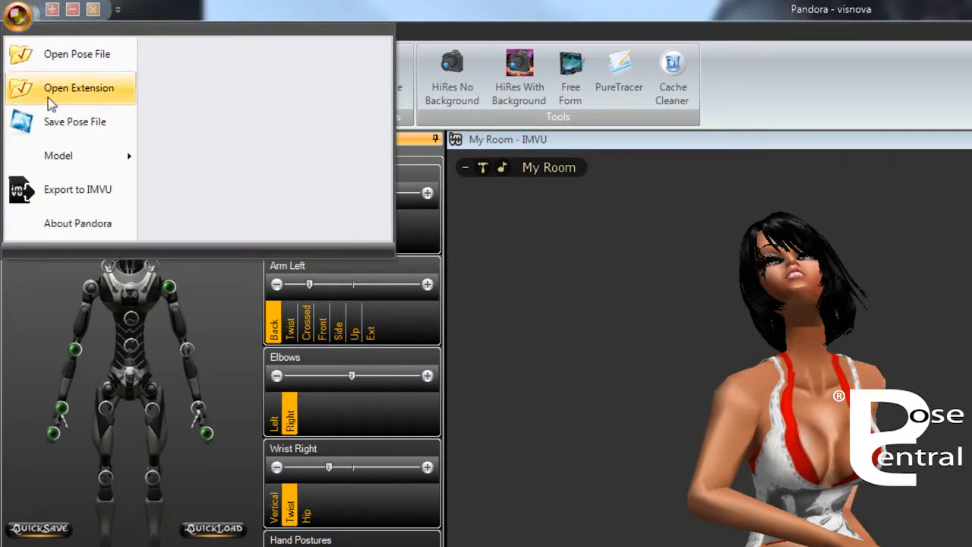
{"action": "left_click", "coordinate": [75, 121]}
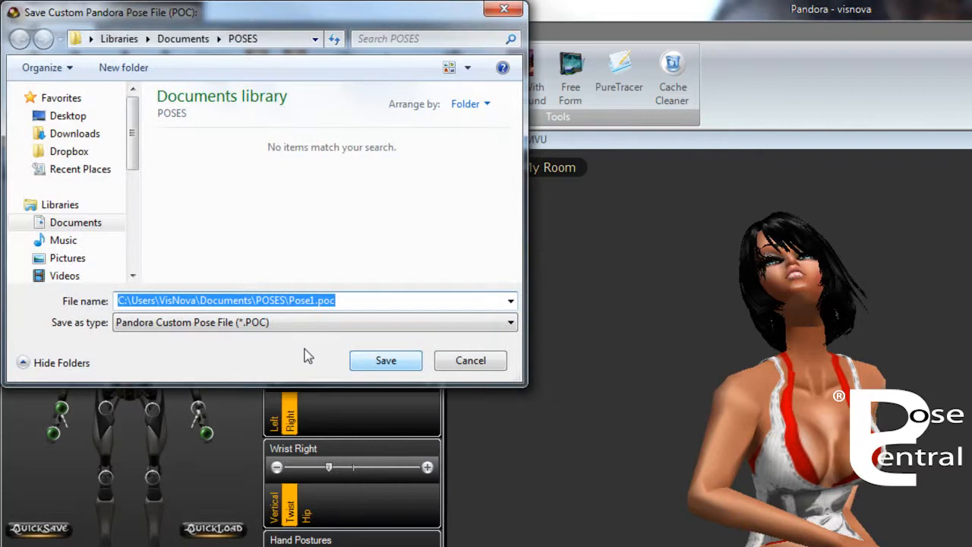
{"action": "type", "text": "p"}
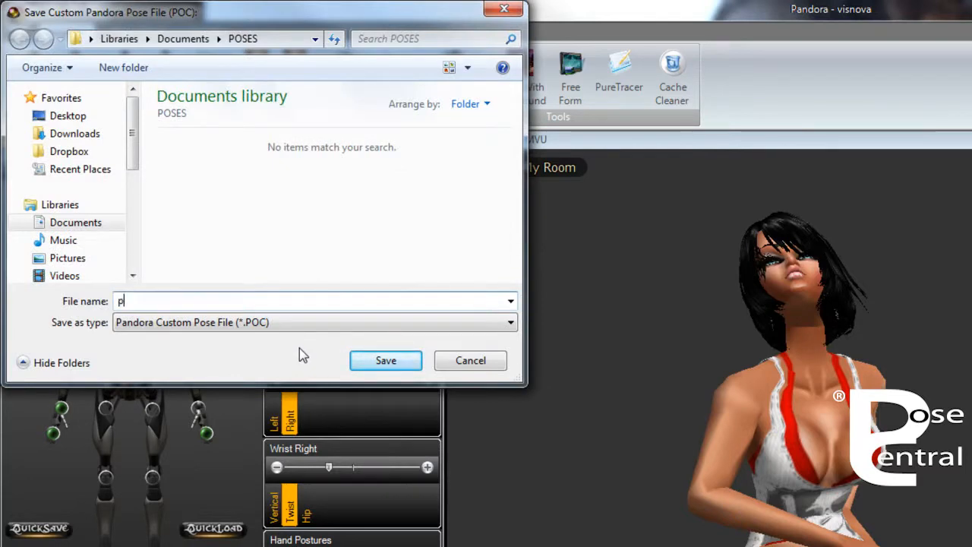
{"action": "type", "text": "ose1"}
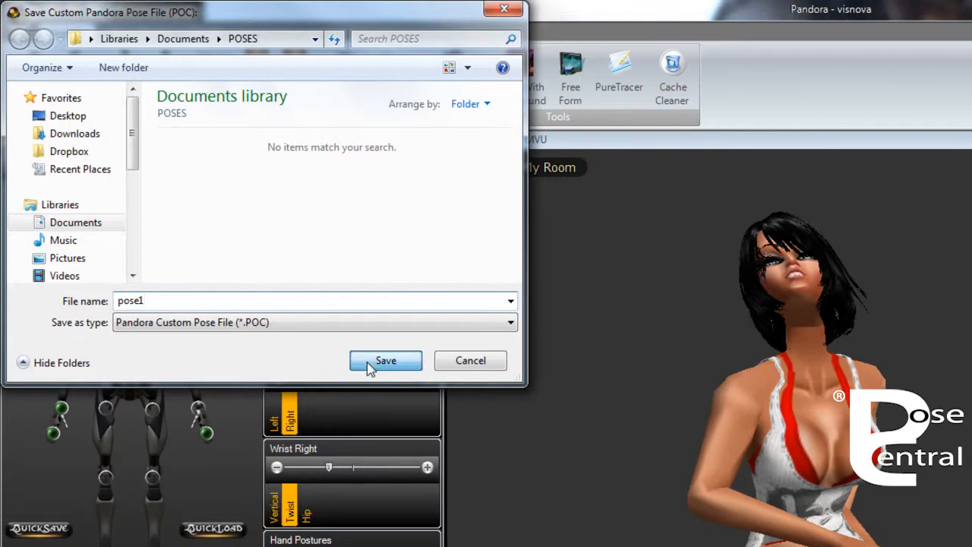
{"action": "left_click", "coordinate": [385, 360]}
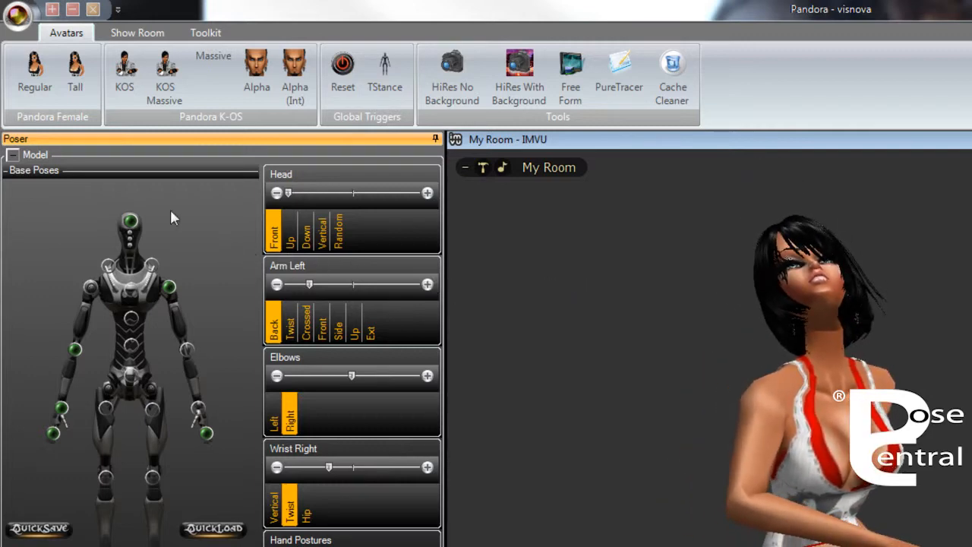
Reset the poser avatar to its default arms-down stance from the model's context menu.
{"action": "right_click", "coordinate": [174, 215]}
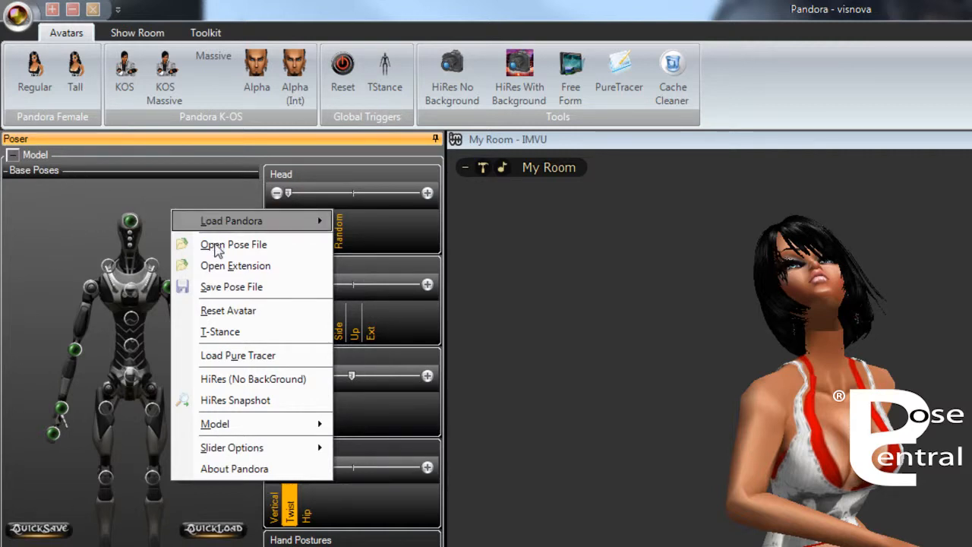
{"action": "mouse_move", "coordinate": [231, 285]}
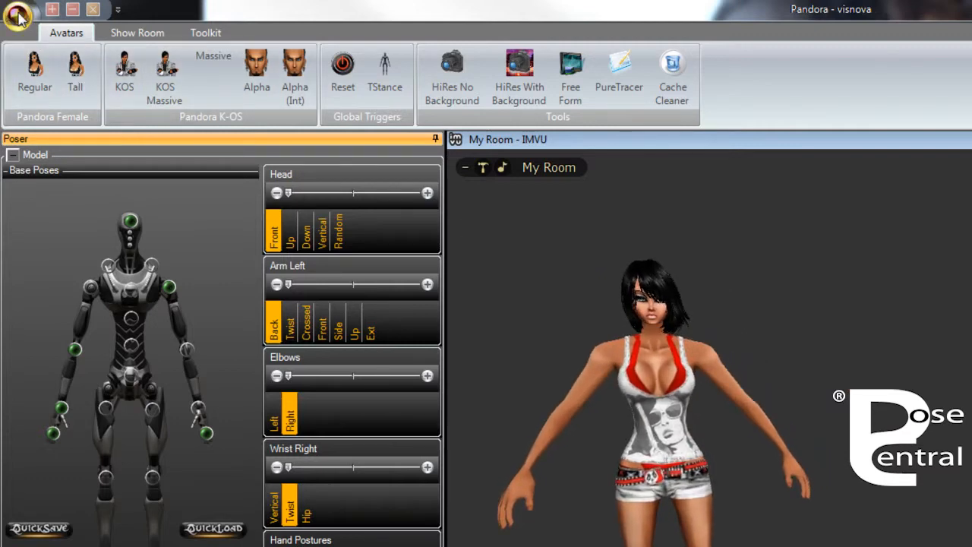
Load pose1.poc from Documents\POSES back onto the avatar via Open Pose File.
{"action": "left_click", "coordinate": [16, 10]}
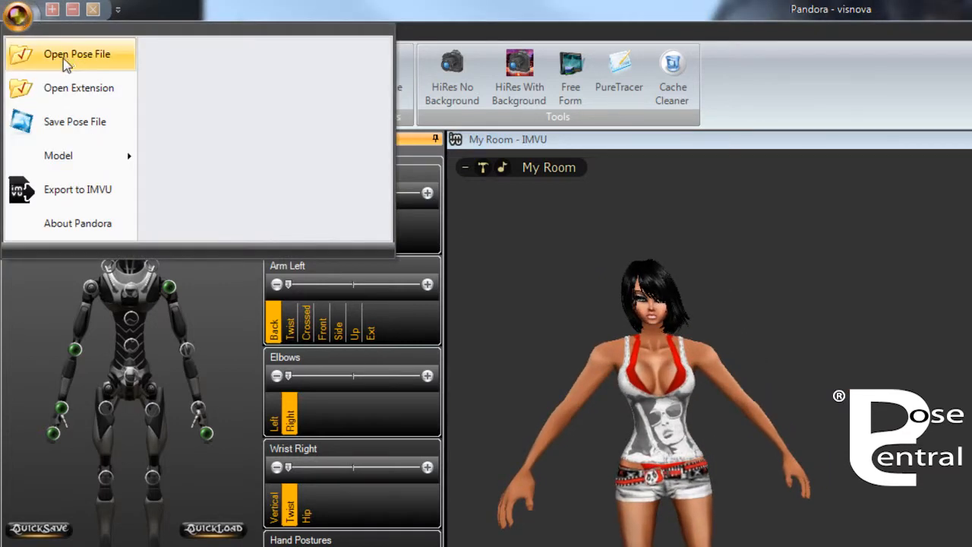
{"action": "left_click", "coordinate": [70, 55]}
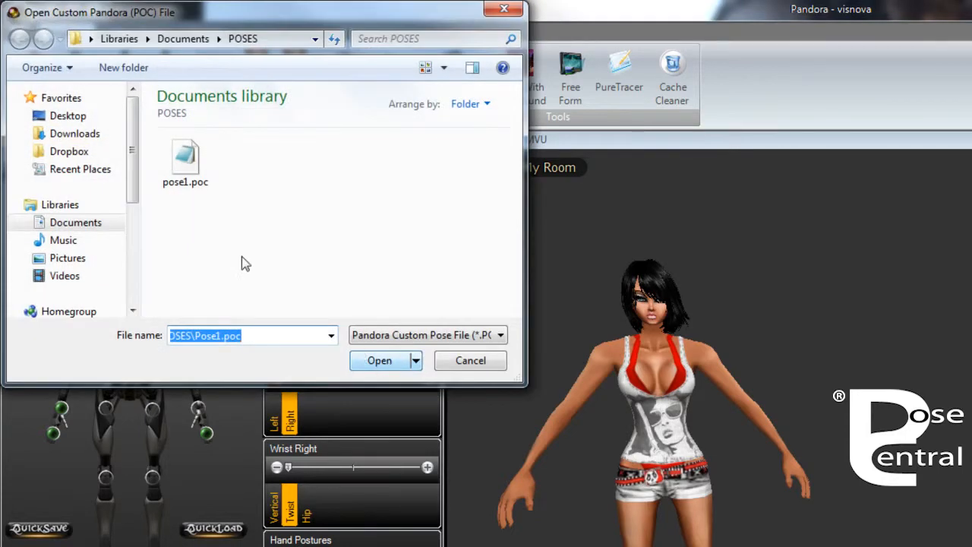
{"action": "mouse_move", "coordinate": [200, 170]}
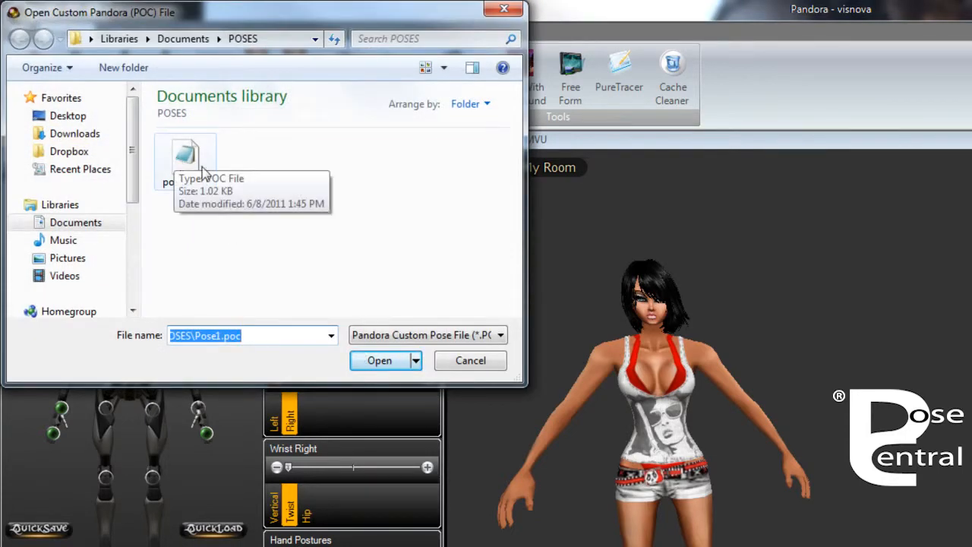
{"action": "left_click", "coordinate": [380, 360]}
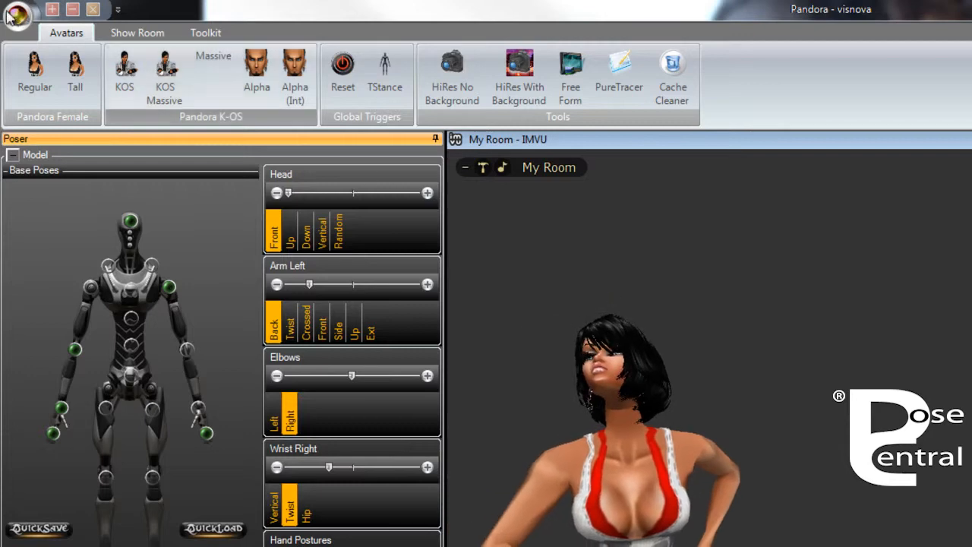
{"action": "left_click", "coordinate": [19, 15]}
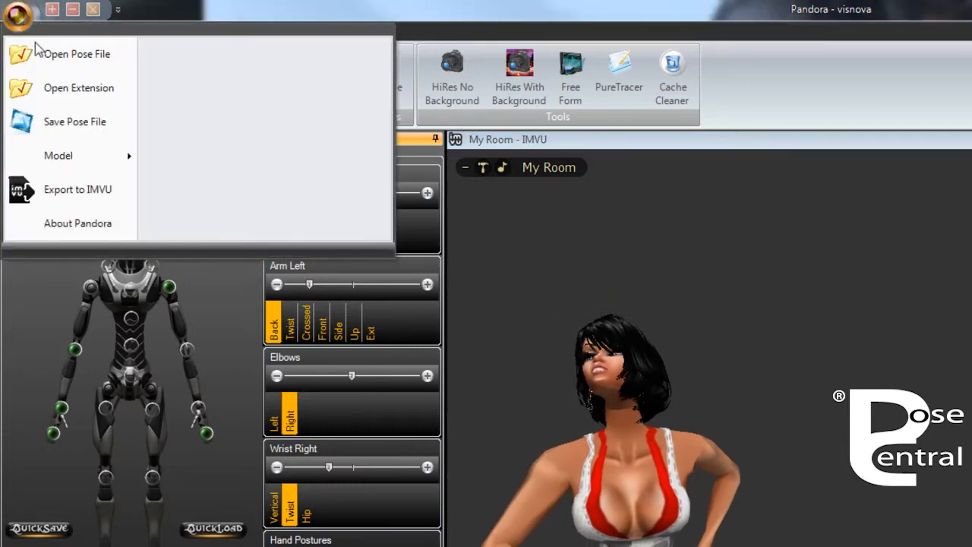
{"action": "left_click", "coordinate": [76, 53]}
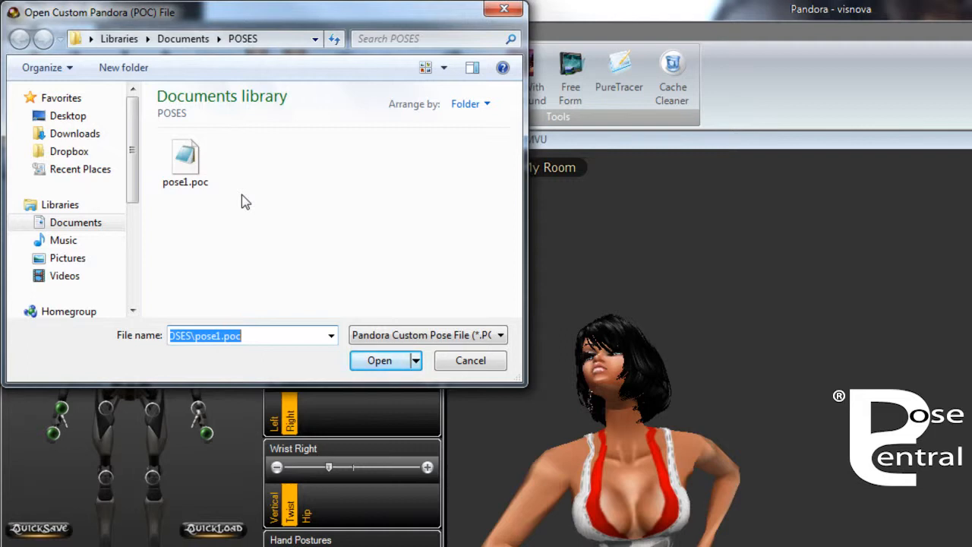
{"action": "mouse_move", "coordinate": [161, 121]}
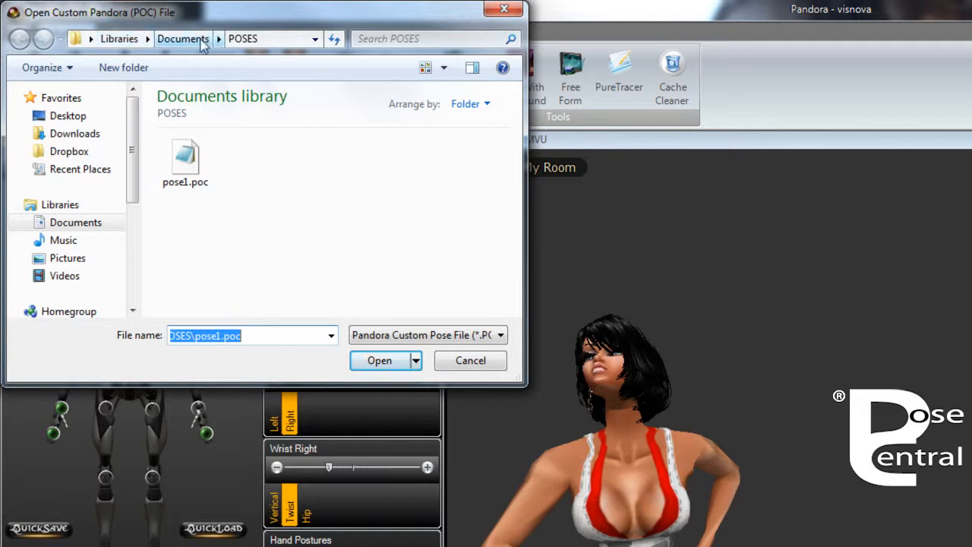
{"action": "mouse_move", "coordinate": [243, 104]}
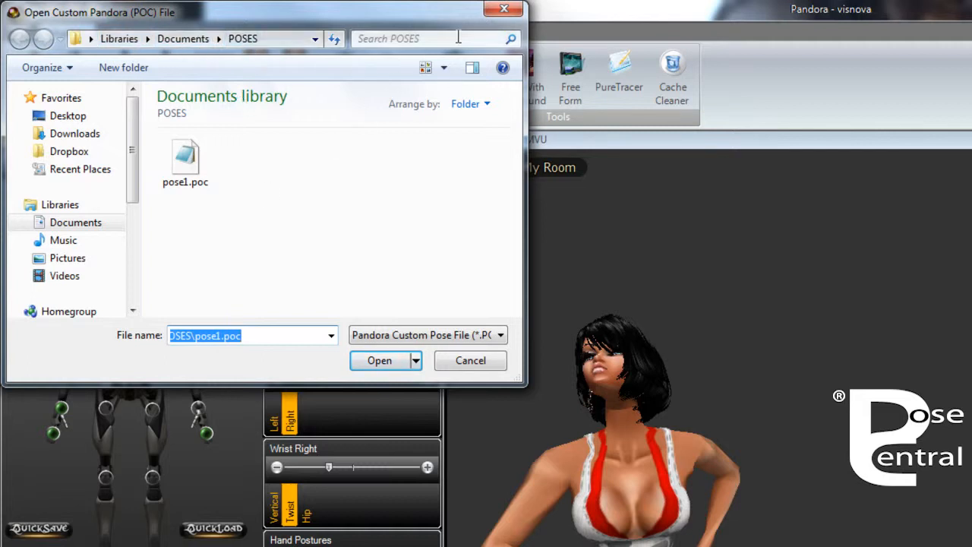
{"action": "left_click", "coordinate": [380, 359]}
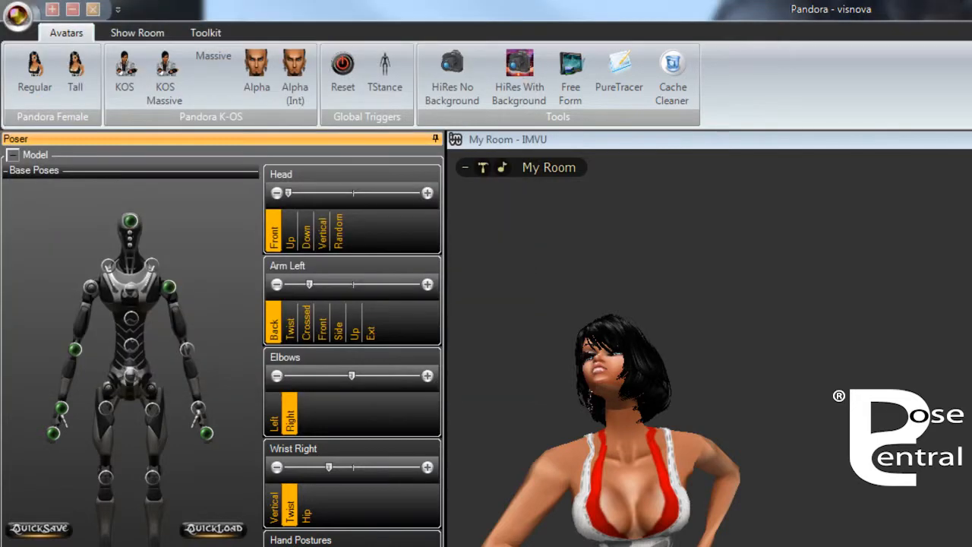